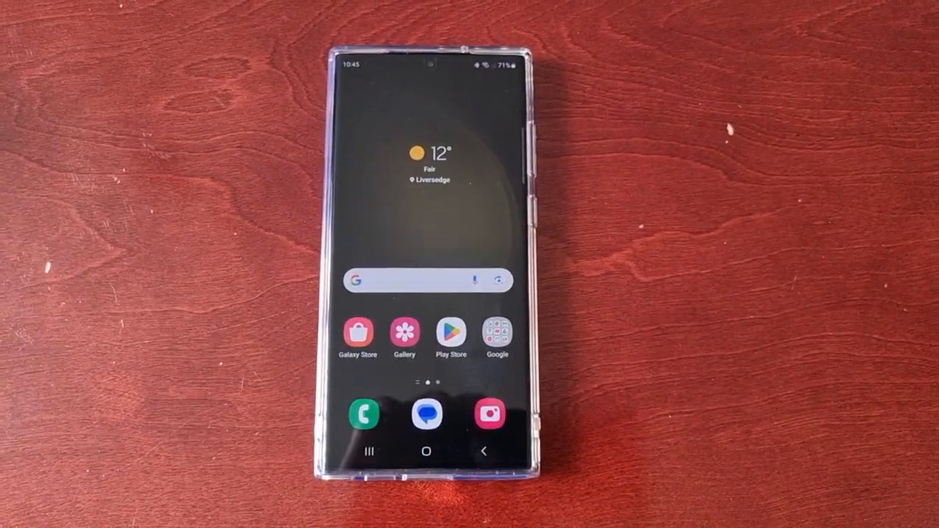
Step: Scroll to the bottom of the Settings list to reach About phone
scroll(up, 3)
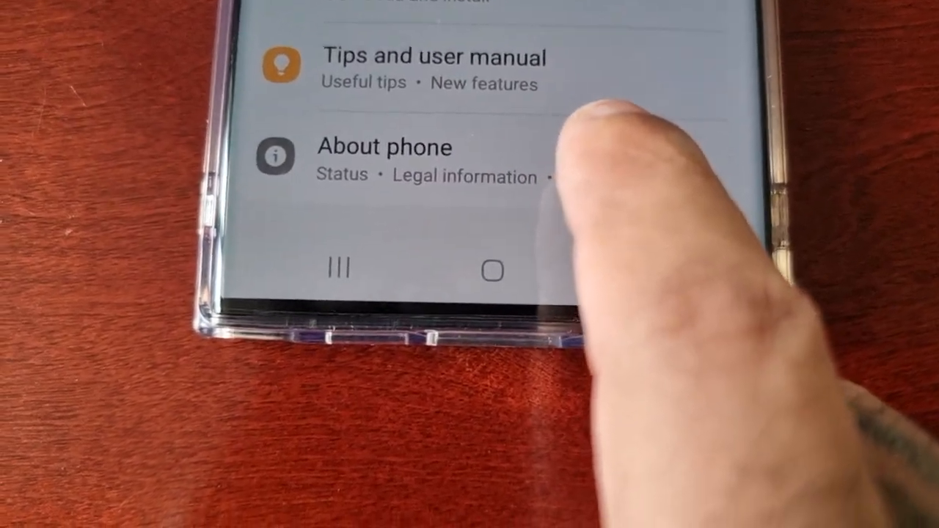
Step: Tap Build number in Software information until Developer options unlock
click(384, 147)
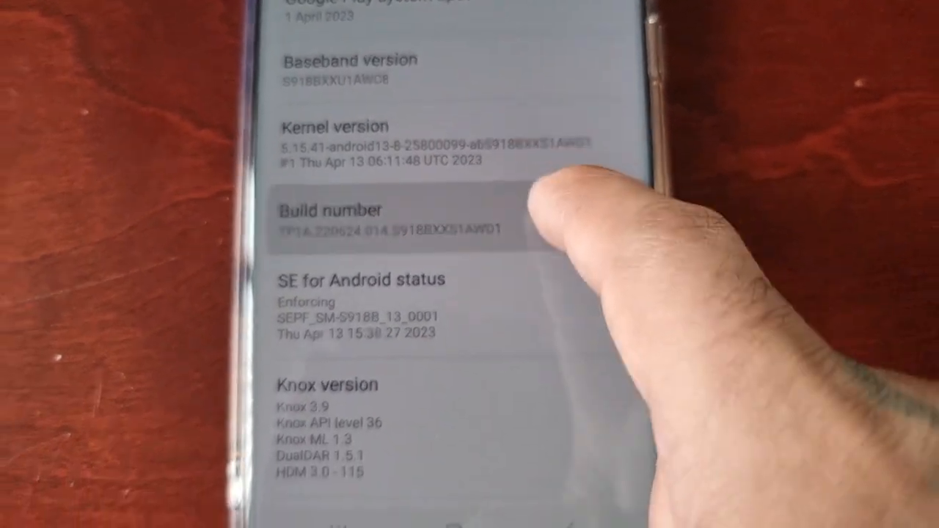
click(389, 220)
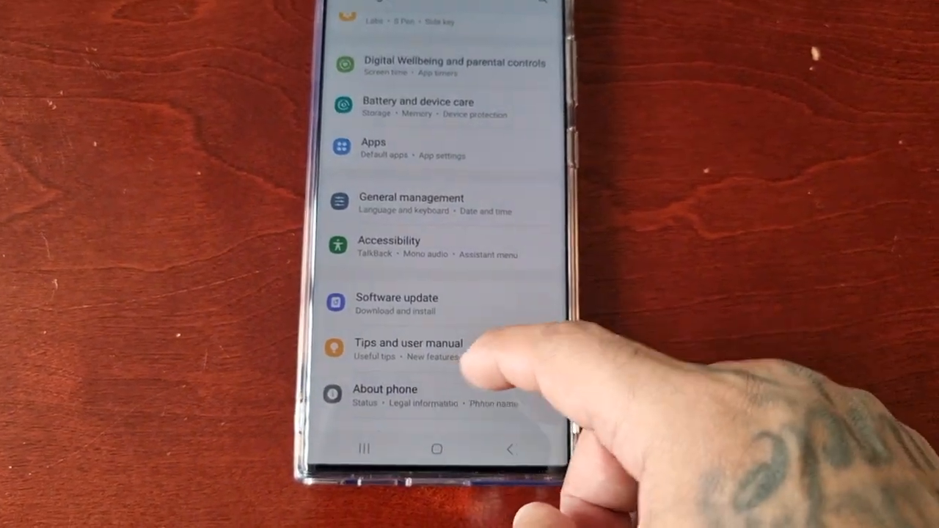
Step: Enter Developer options and scroll to the Bluetooth audio section
scroll(up, 3)
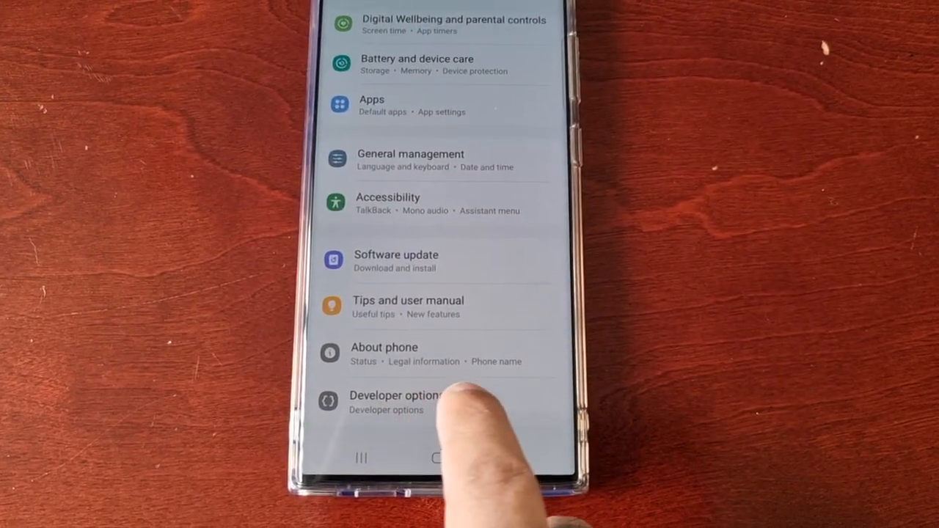
click(396, 397)
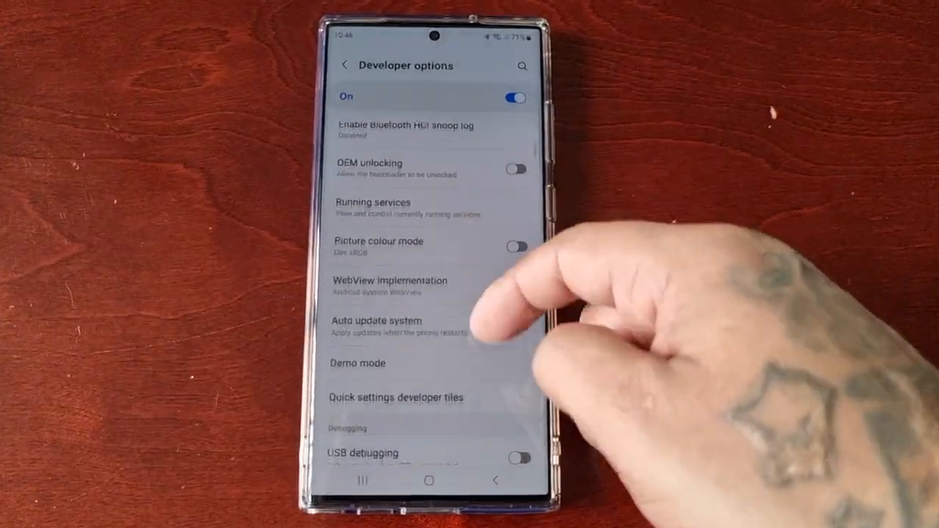
scroll(down, 3)
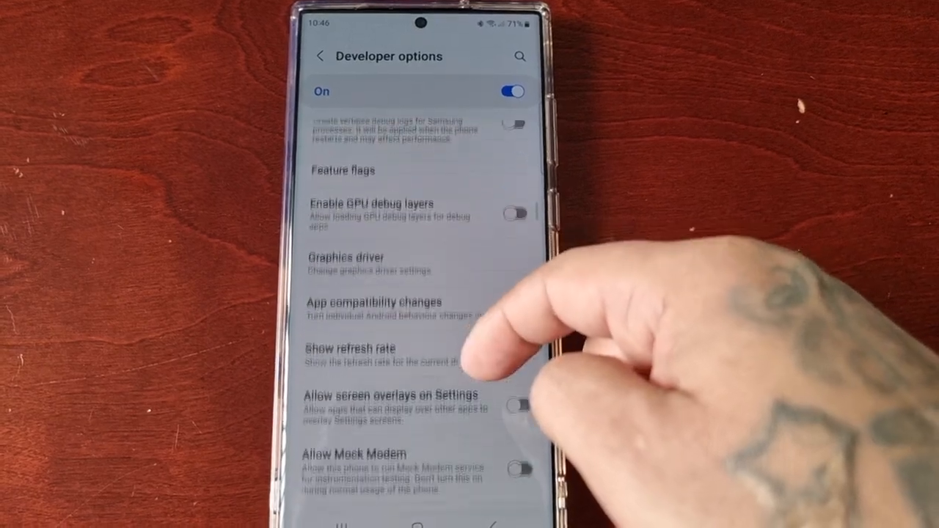
scroll(up, 3)
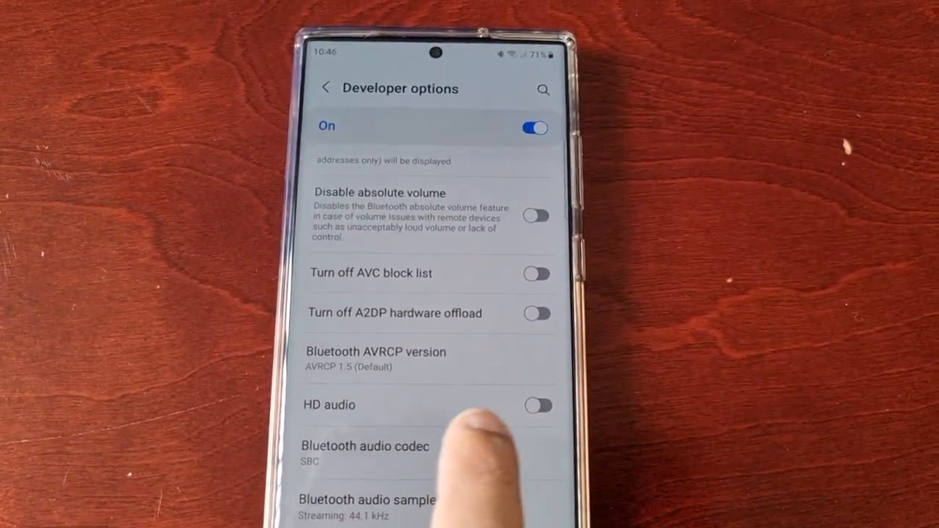
Step: Switch HD audio on
click(535, 405)
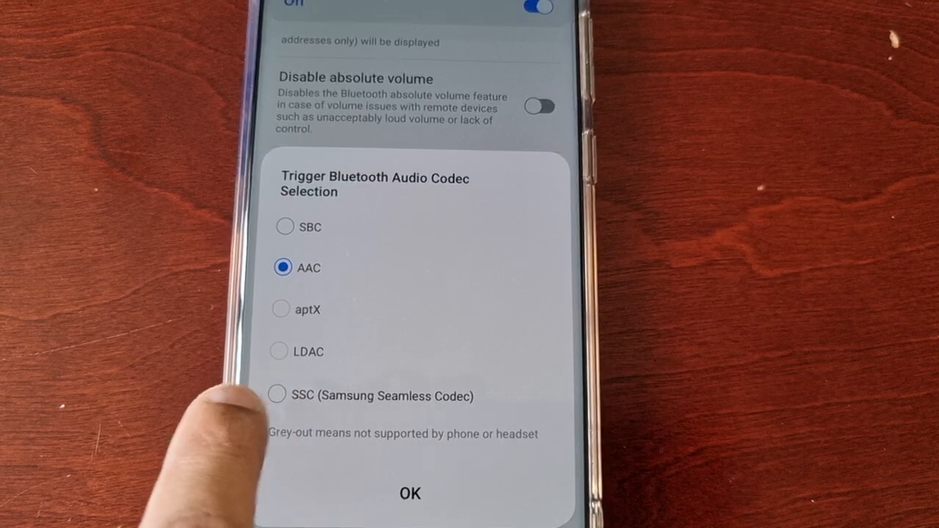
Step: Choose SBC as the Bluetooth audio codec and confirm with OK
click(410, 493)
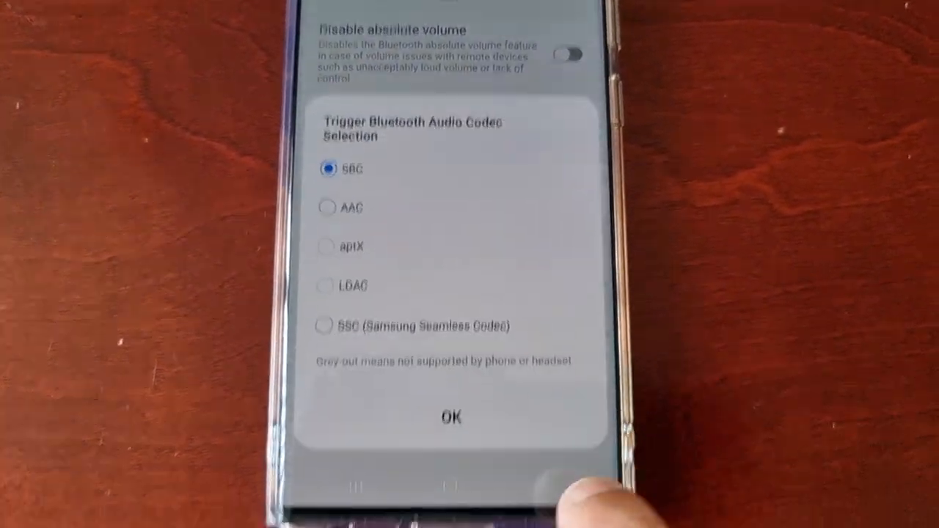
click(452, 417)
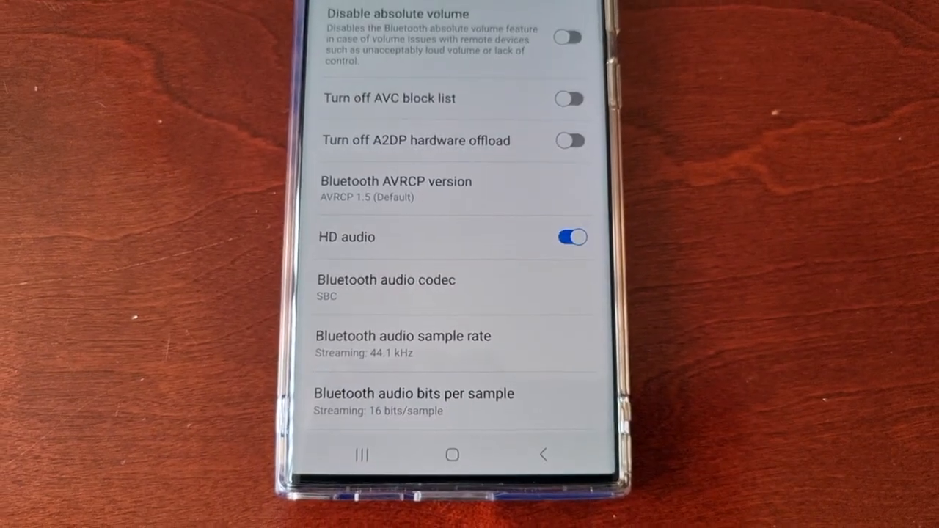